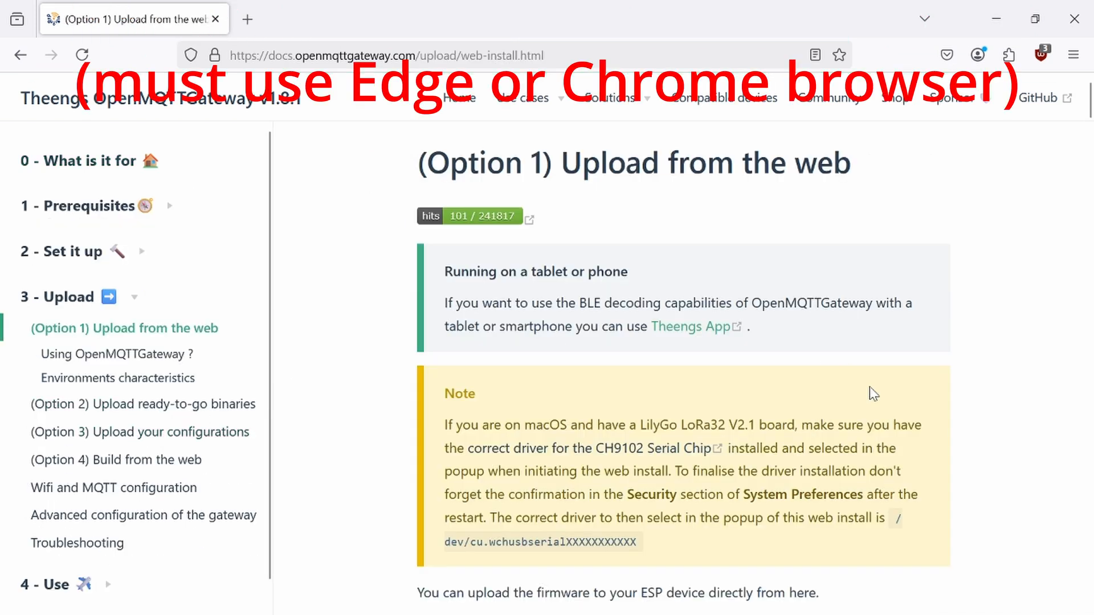
- Select the lilygo-rtl_433 firmware build and open the serial port chooser
{"action": "scroll", "scroll_direction": "down", "scroll_amount": 3}
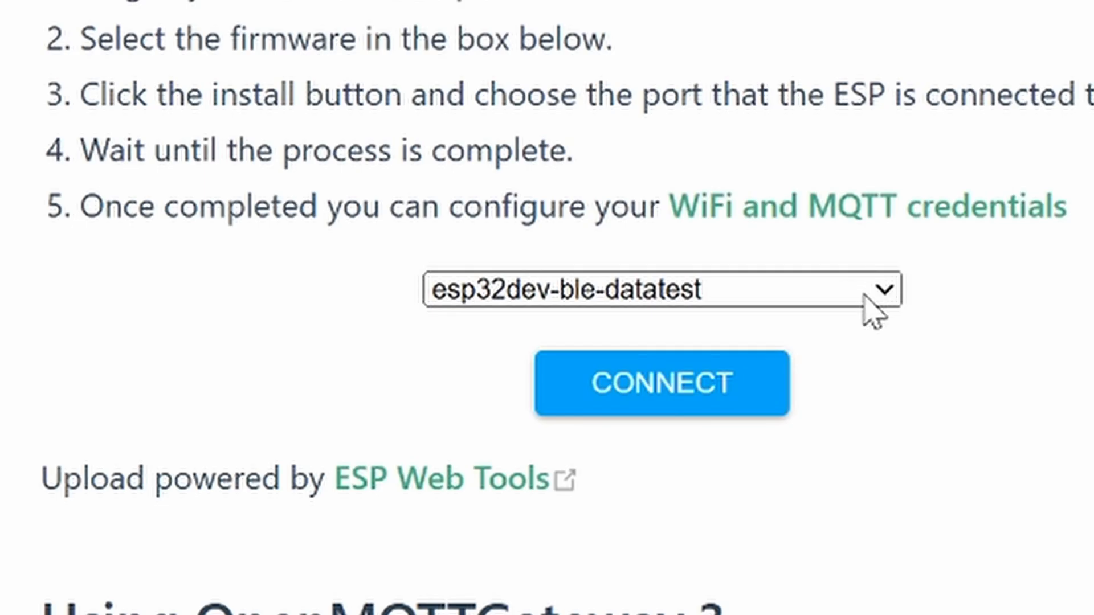
{"action": "left_click", "coordinate": [663, 289]}
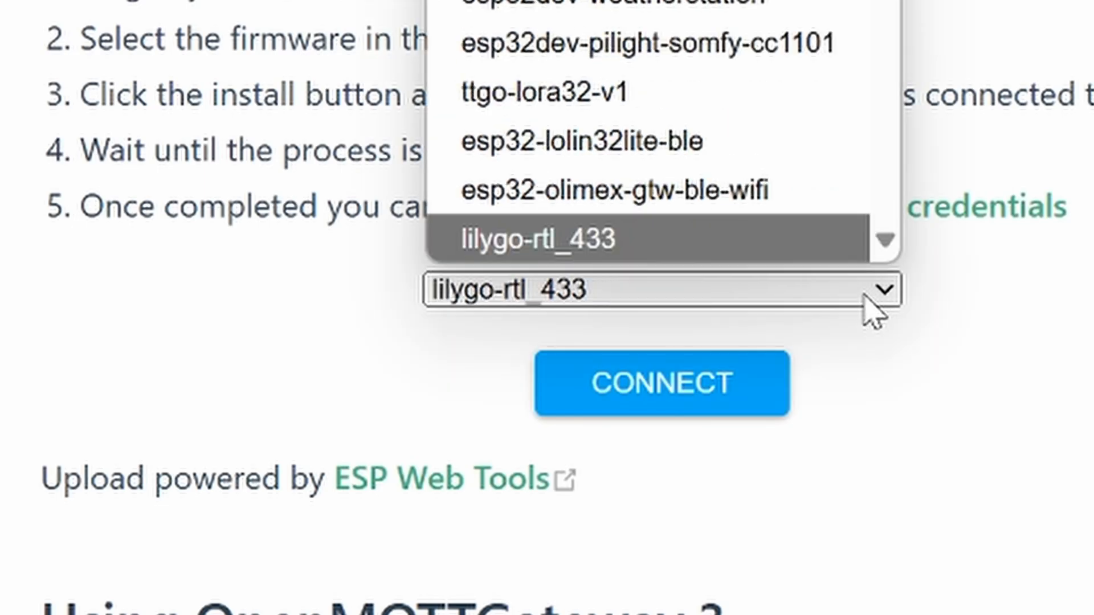
{"action": "left_click", "coordinate": [541, 239]}
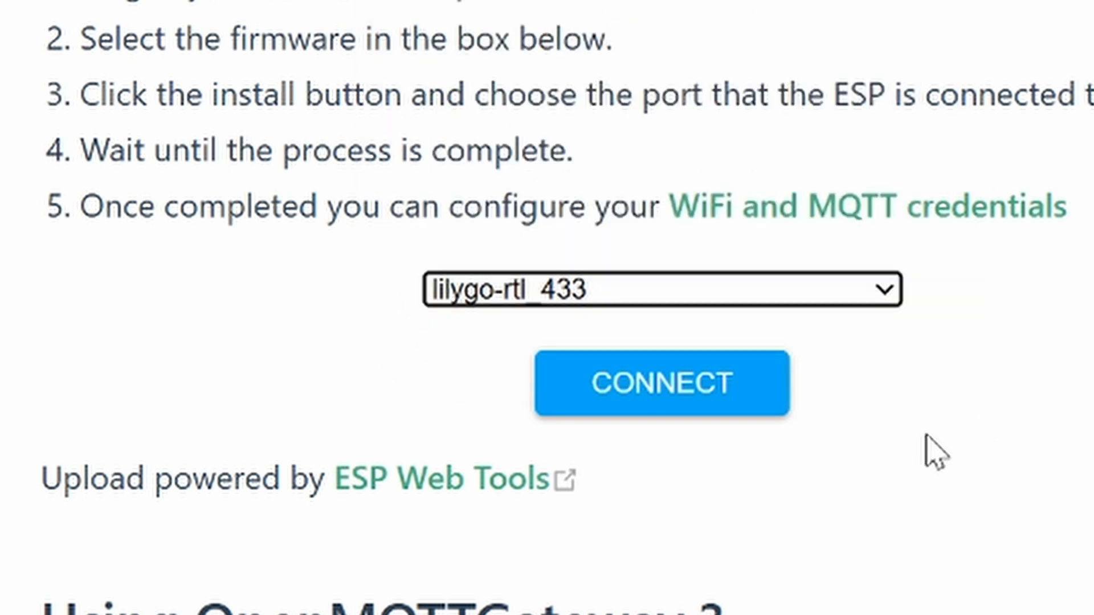
{"action": "left_click", "coordinate": [661, 383]}
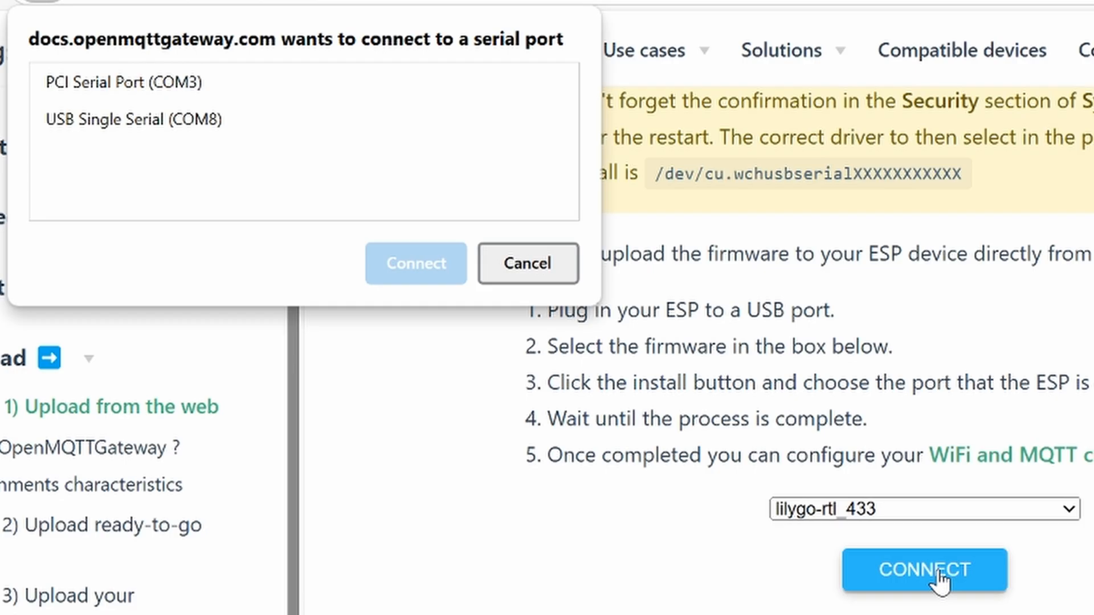
{"action": "mouse_move", "coordinate": [183, 139]}
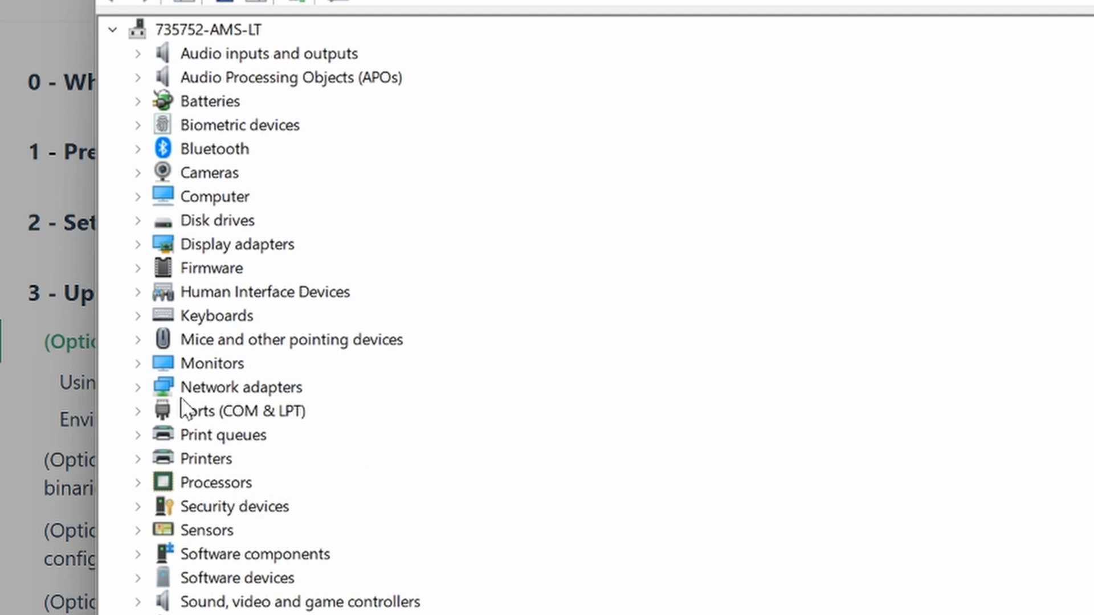
- Locate the USB-Enhanced-SERIAL CH9102 adapter on COM8 under Ports, then return to the browser
{"action": "left_click", "coordinate": [139, 411]}
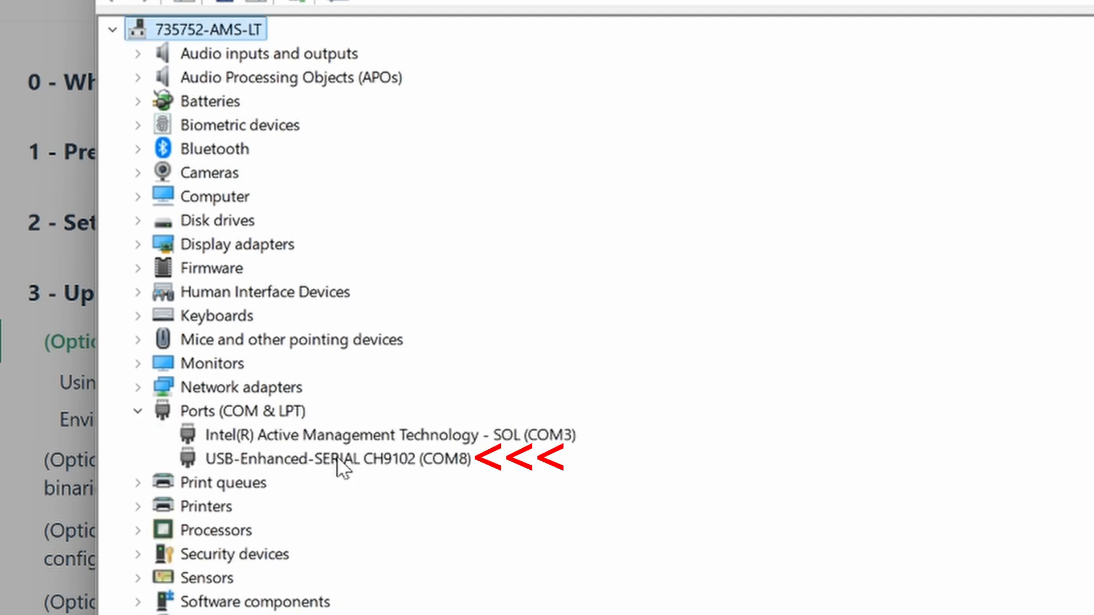
{"action": "left_click", "coordinate": [336, 458]}
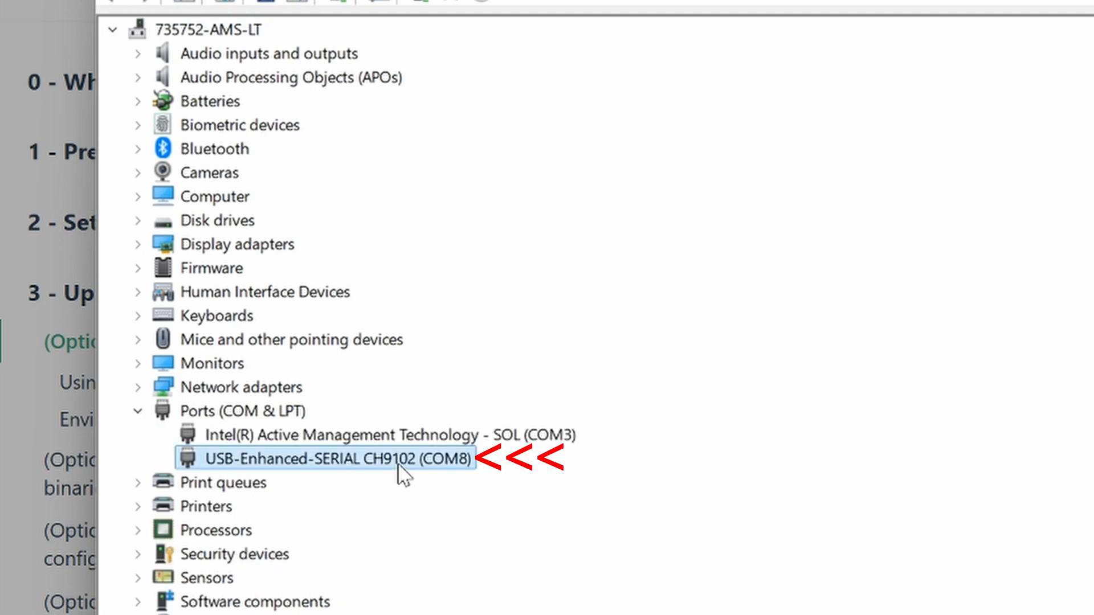
{"action": "left_click", "coordinate": [1039, 505]}
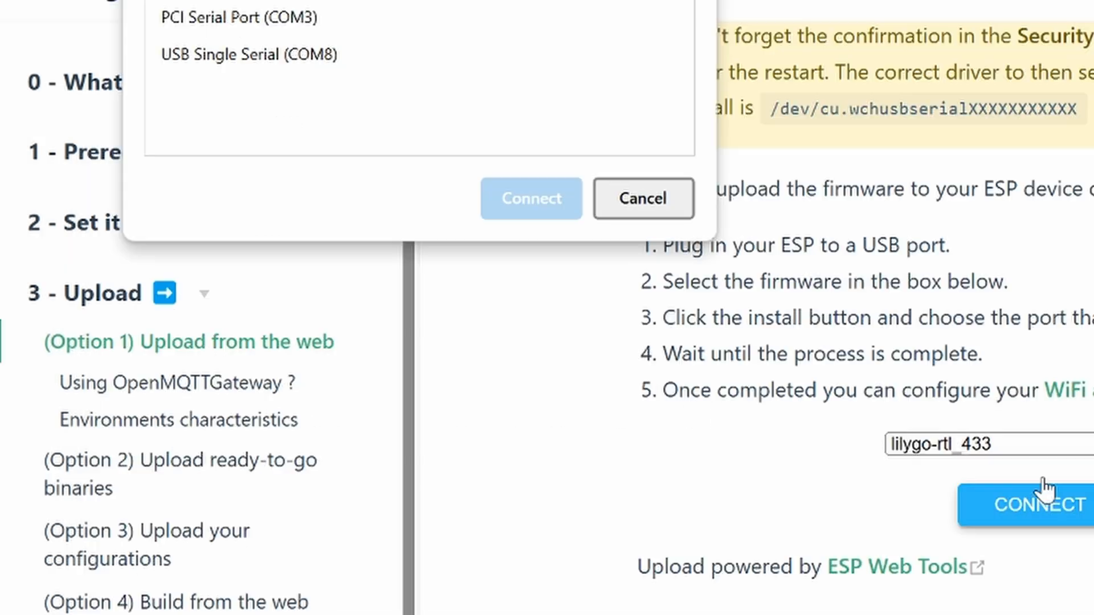
- Connect over COM8, install OpenMQTTGateway without erasing, then close the dashboard
{"action": "left_click", "coordinate": [248, 55]}
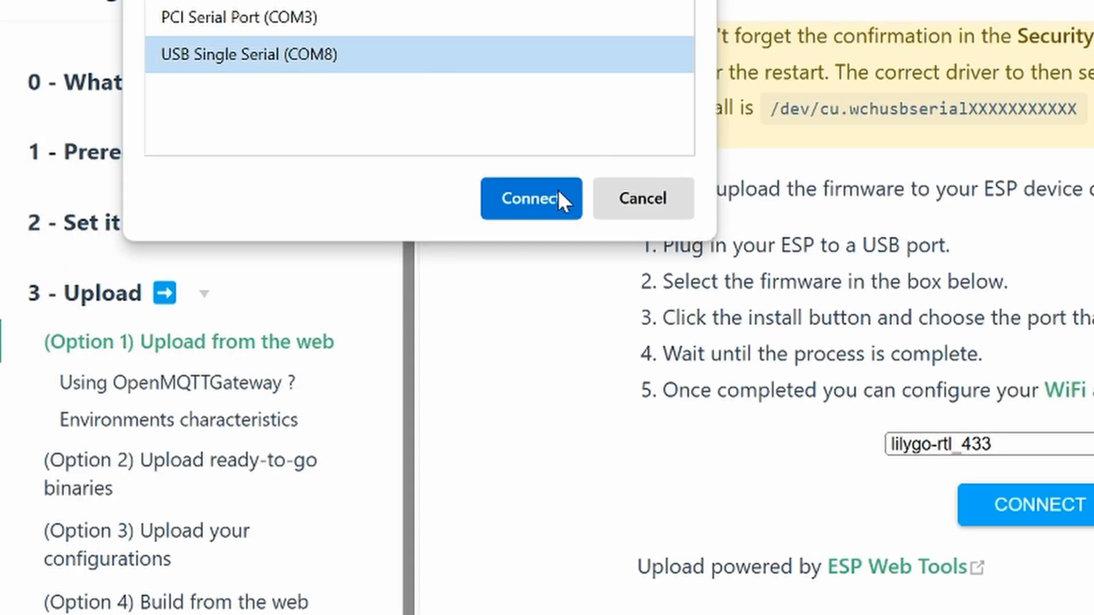
{"action": "left_click", "coordinate": [531, 199]}
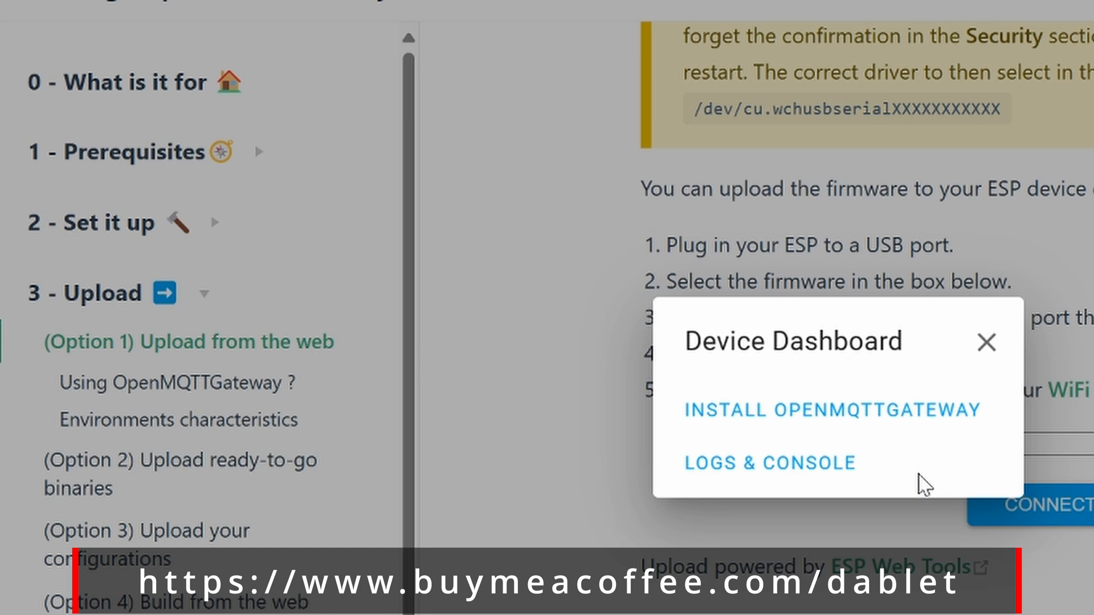
{"action": "mouse_move", "coordinate": [848, 411]}
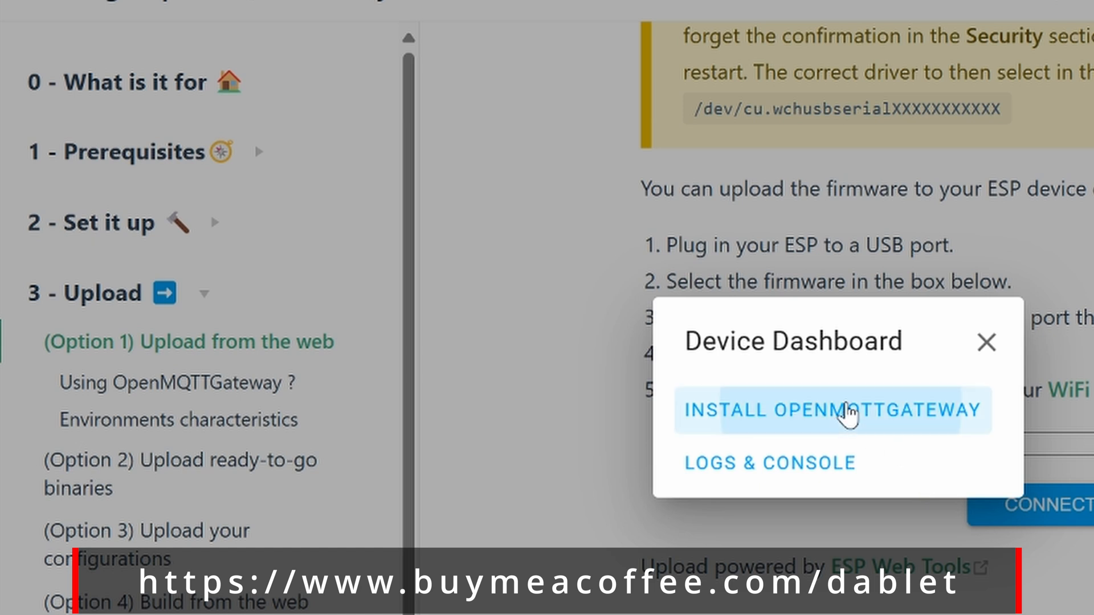
{"action": "left_click", "coordinate": [831, 409]}
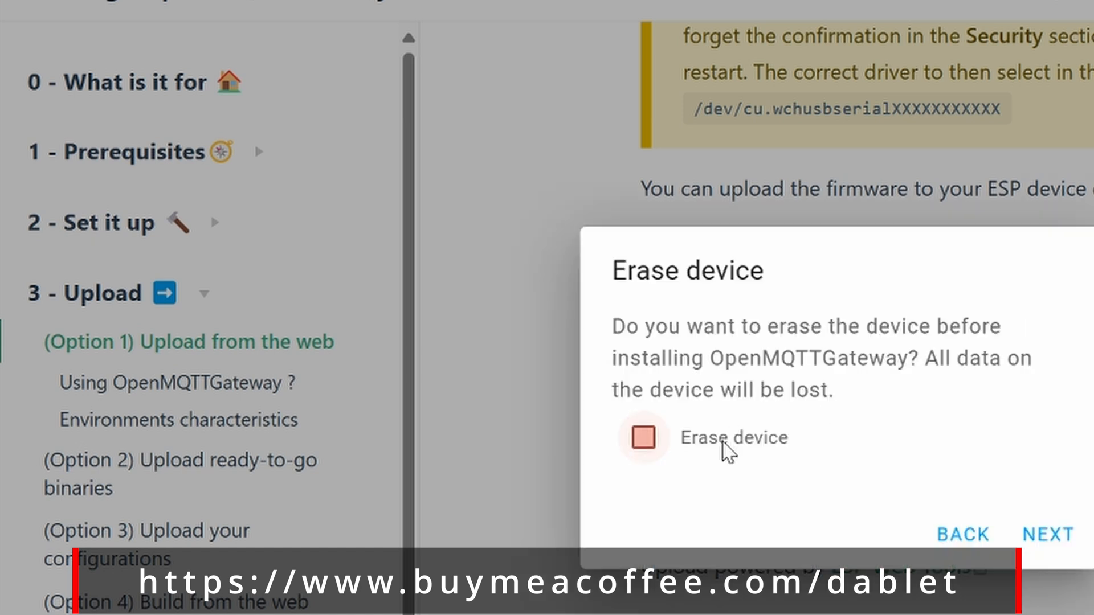
{"action": "left_click", "coordinate": [1047, 534]}
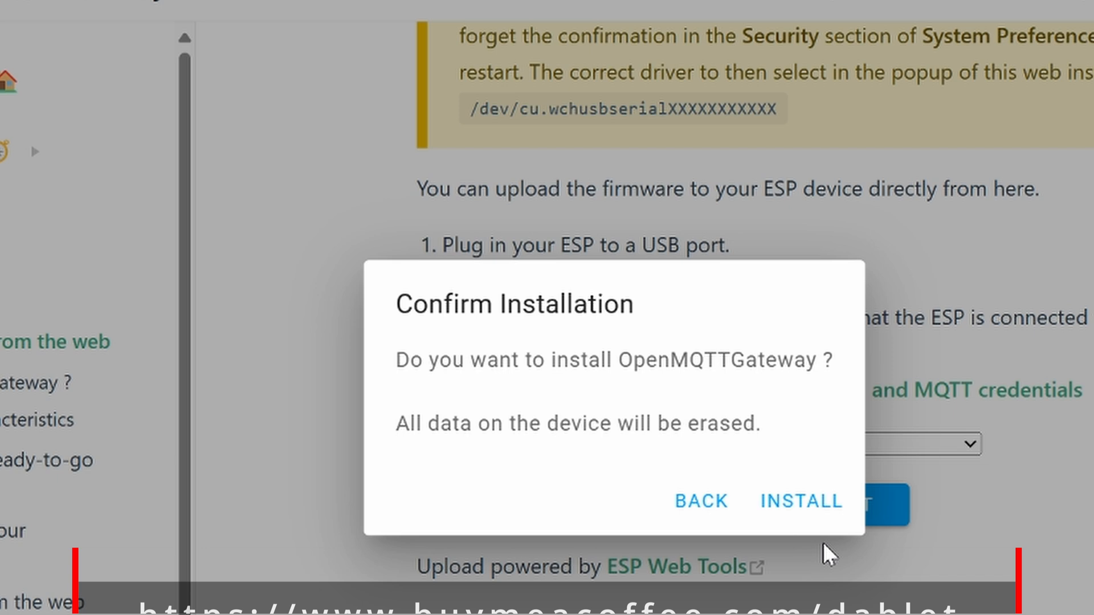
{"action": "left_click", "coordinate": [800, 501]}
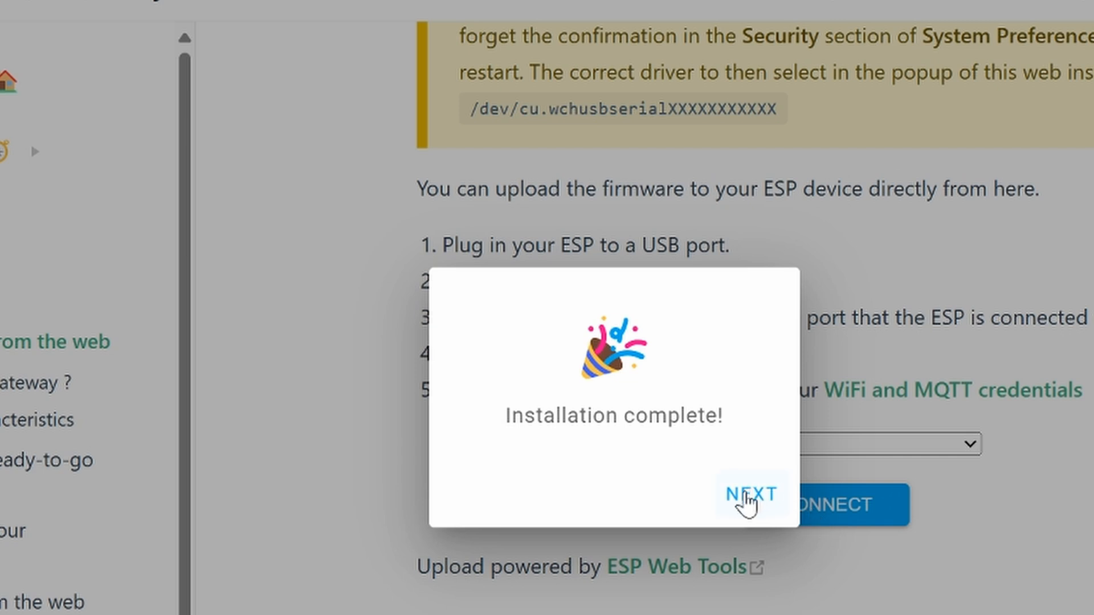
{"action": "left_click", "coordinate": [750, 495]}
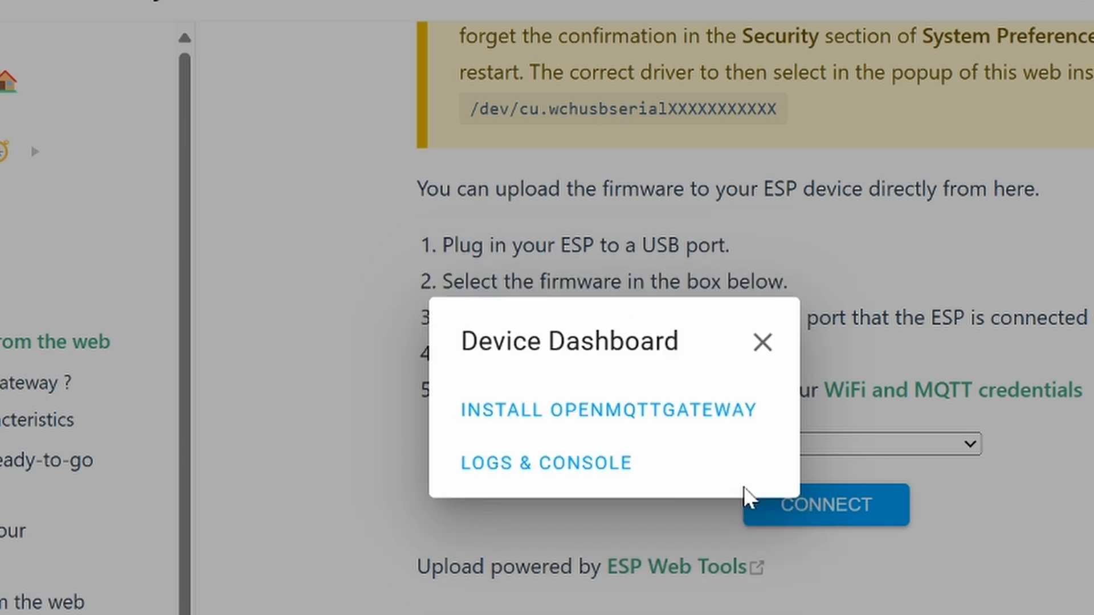
{"action": "left_click", "coordinate": [763, 342]}
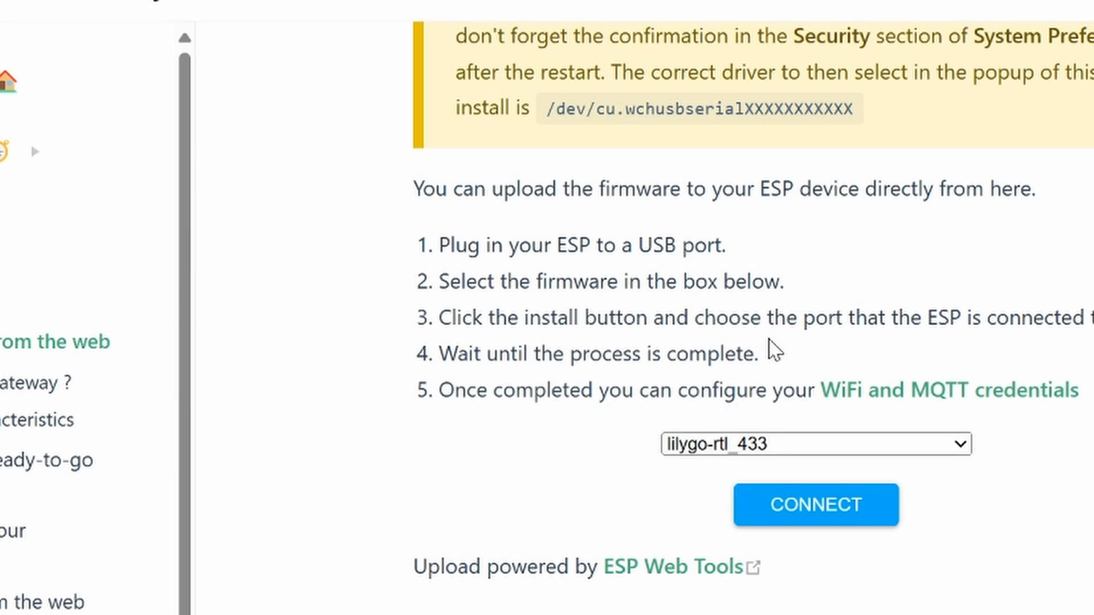
{"action": "mouse_move", "coordinate": [1016, 572]}
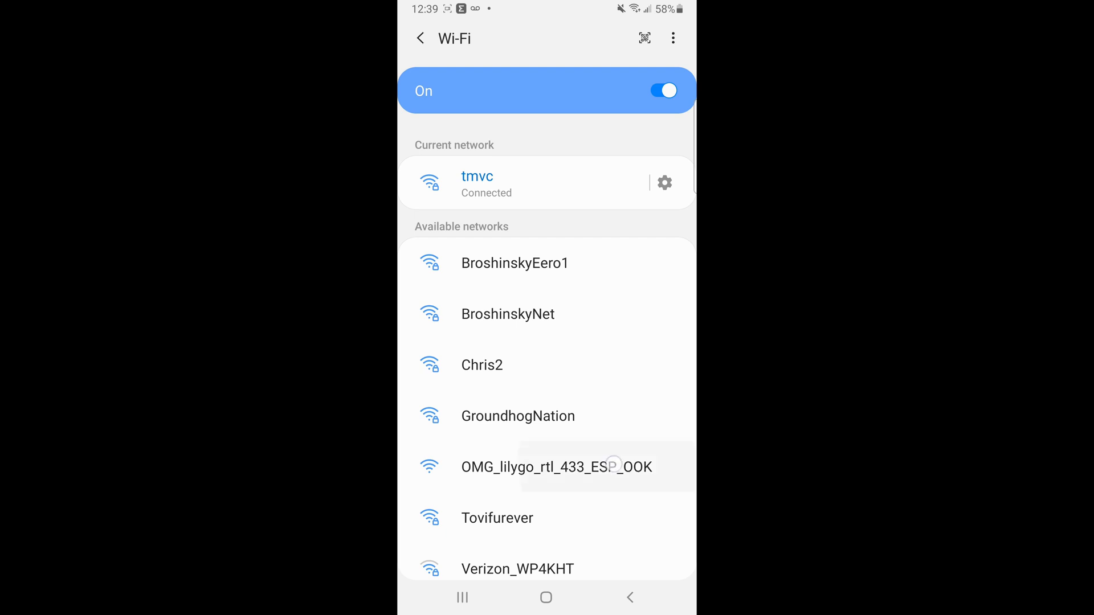
- Join the OMG_lilygo_rtl_433_ESP_OOK network and browse to 192.168.4.1
{"action": "left_click", "coordinate": [555, 466]}
{"action": "type", "text": "192"}
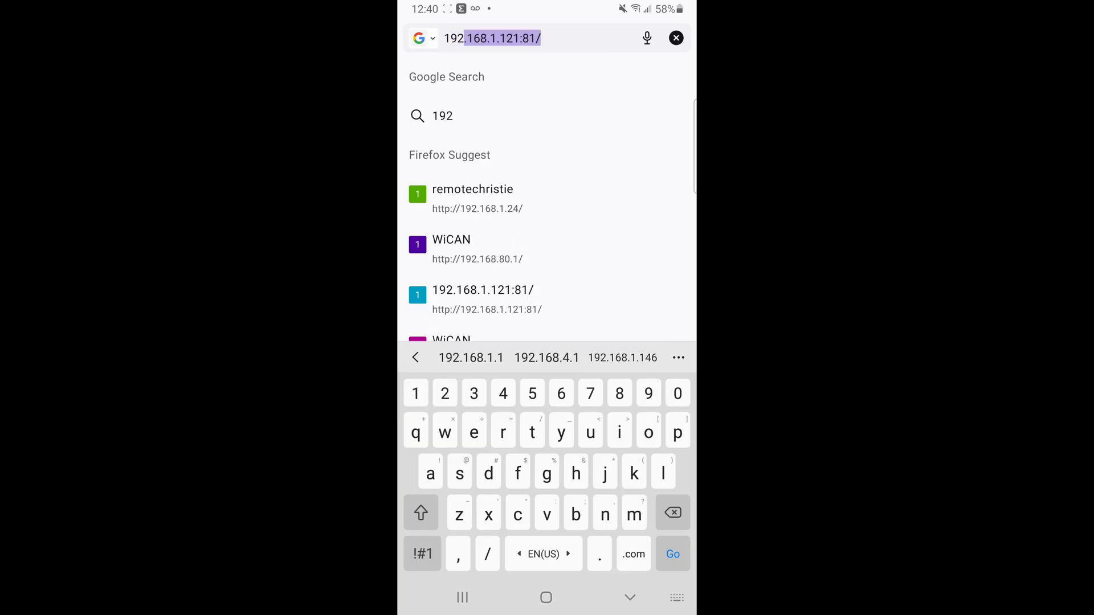
{"action": "type", "text": "168.4.1"}
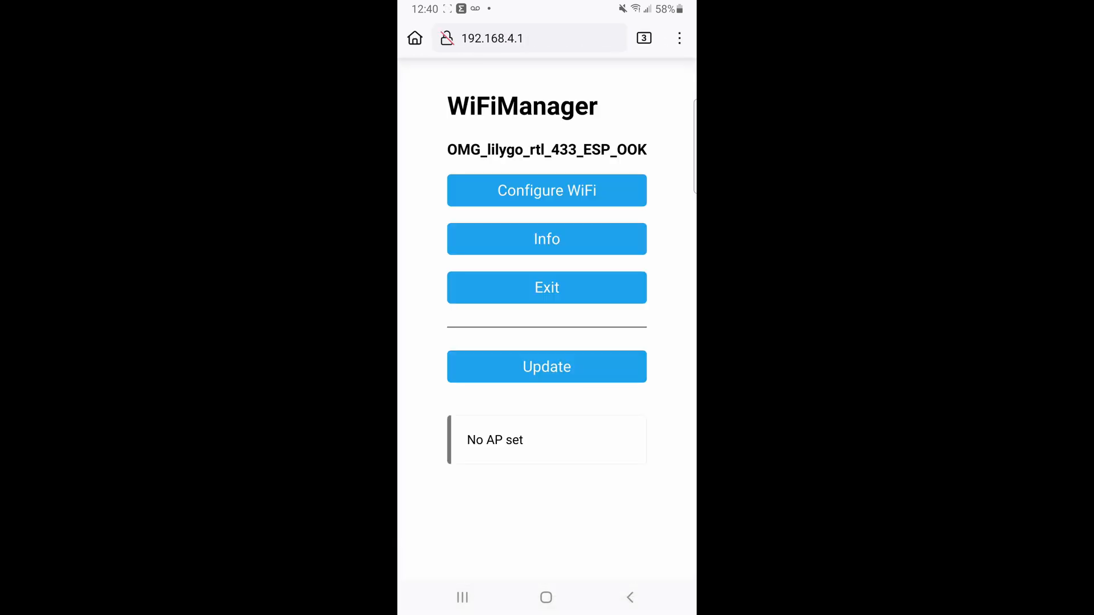
- In Configure WiFi, choose the home network and fill in the credentials and MQTT fields
{"action": "left_click", "coordinate": [547, 190]}
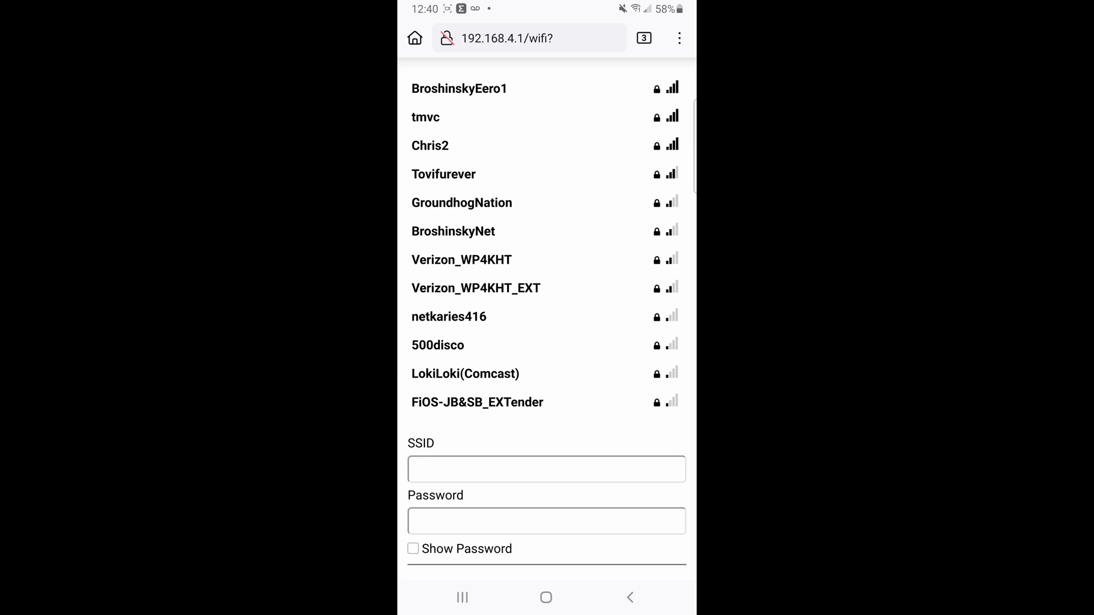
{"action": "left_click", "coordinate": [425, 116]}
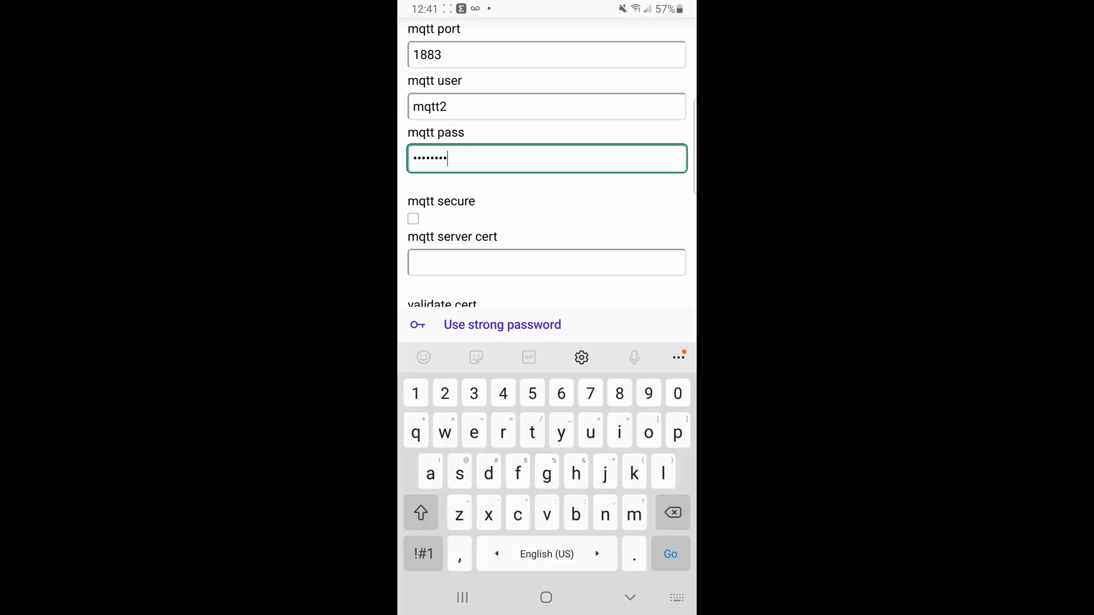
{"action": "scroll", "scroll_direction": "down", "scroll_amount": 3}
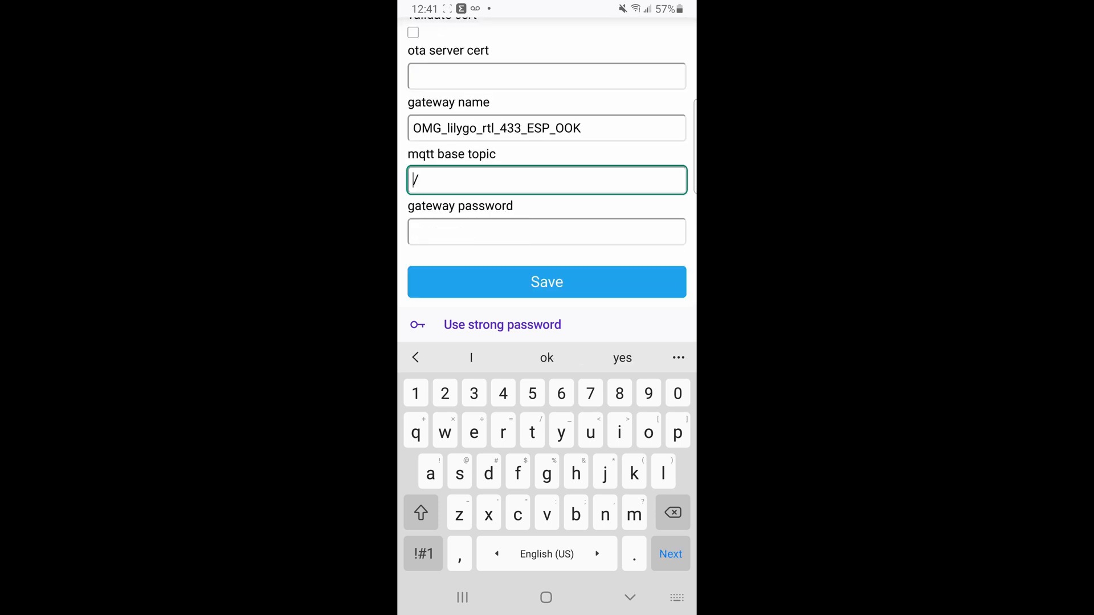
{"action": "type", "text": "esp"}
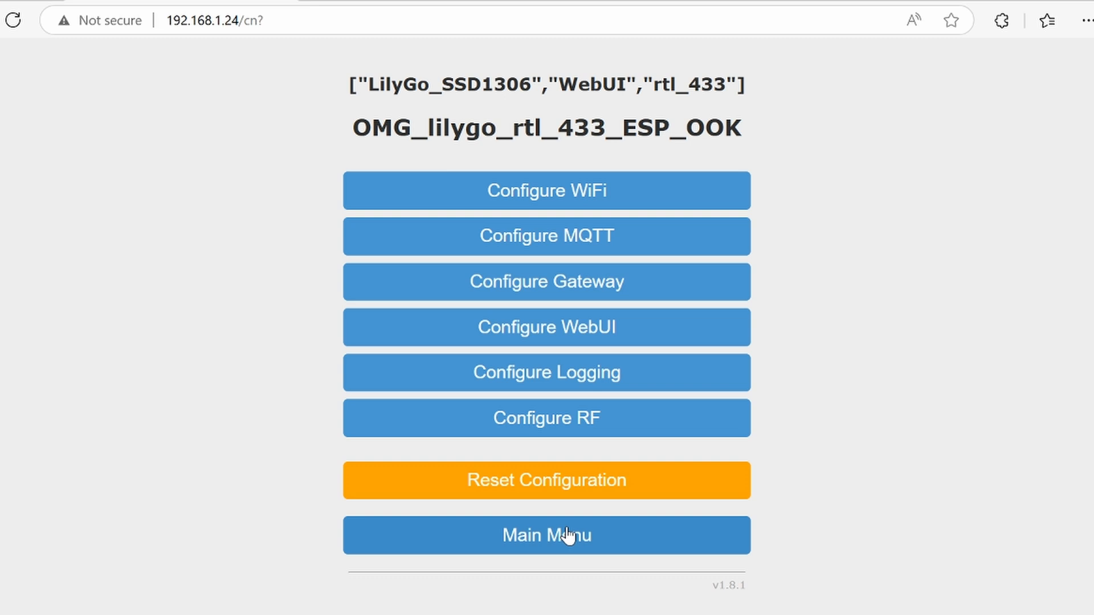
{"action": "mouse_move", "coordinate": [617, 432]}
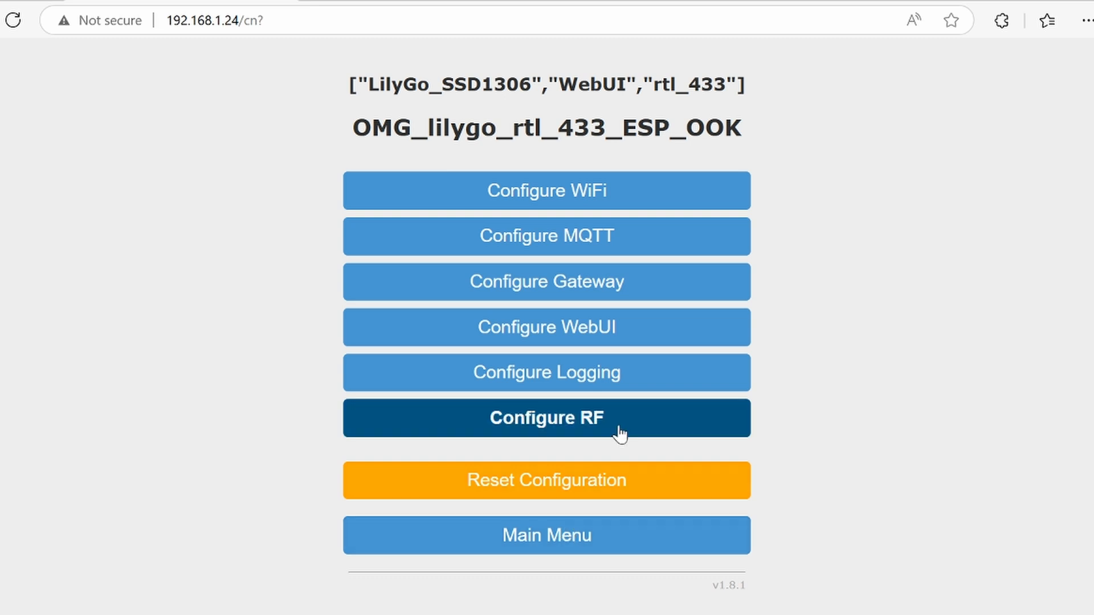
{"action": "left_click", "coordinate": [547, 418]}
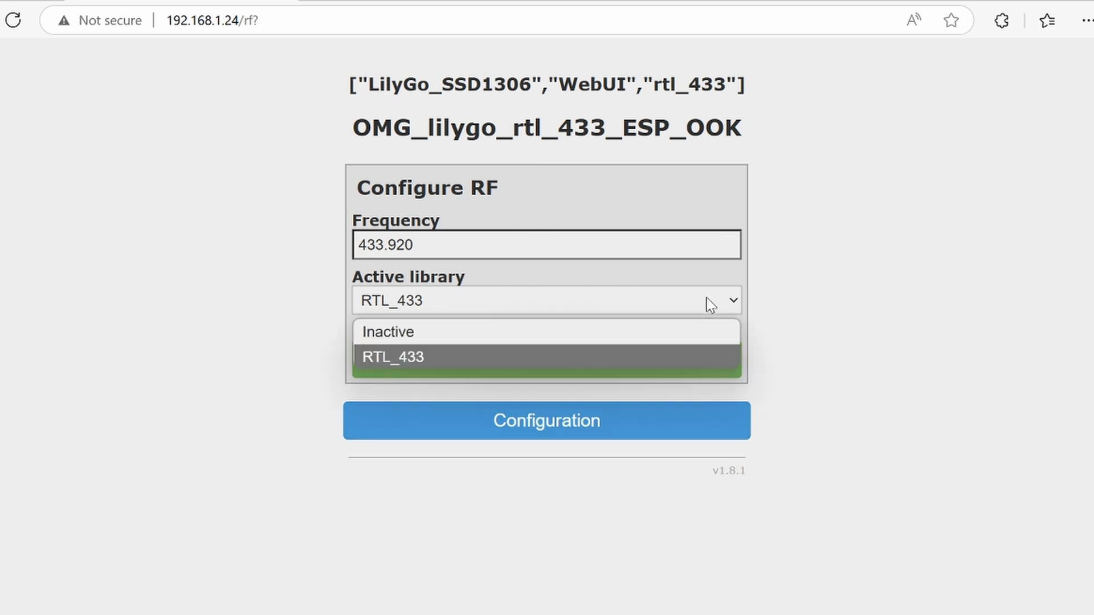
{"action": "mouse_move", "coordinate": [564, 214]}
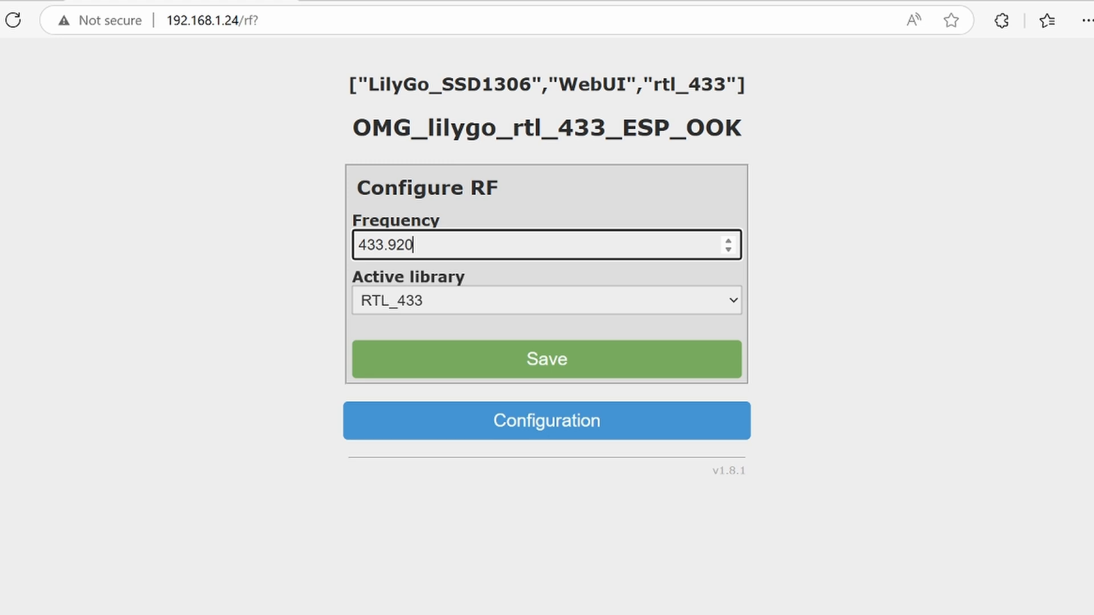
{"action": "mouse_move", "coordinate": [896, 242]}
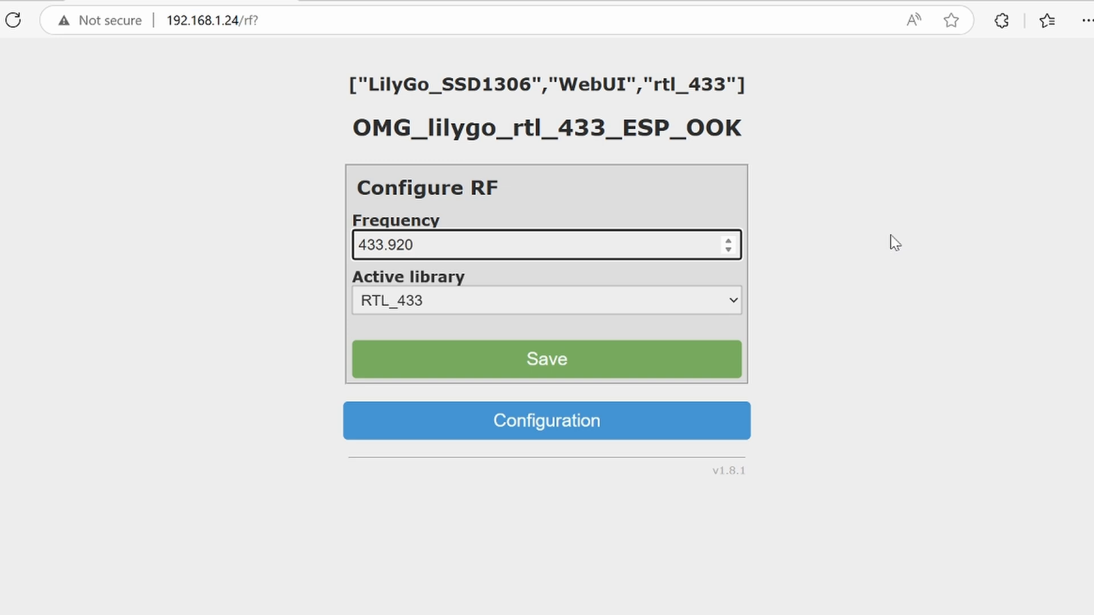
{"action": "left_click", "coordinate": [546, 420]}
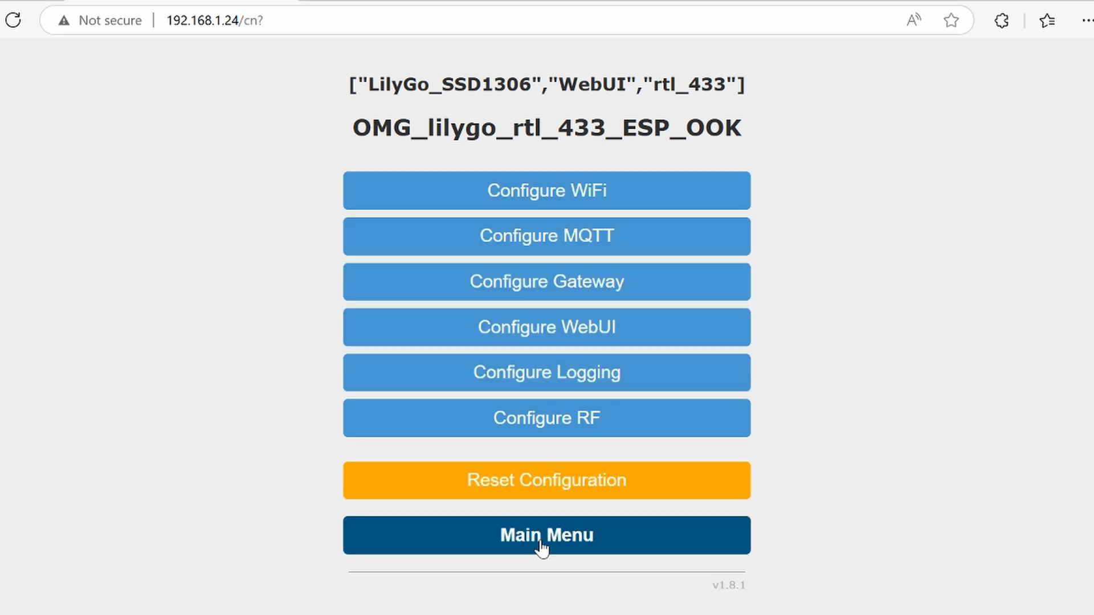
- Open the gateway Console from the Main Menu to watch live RTL_433 messages like Smoke-GS558
{"action": "left_click", "coordinate": [546, 535]}
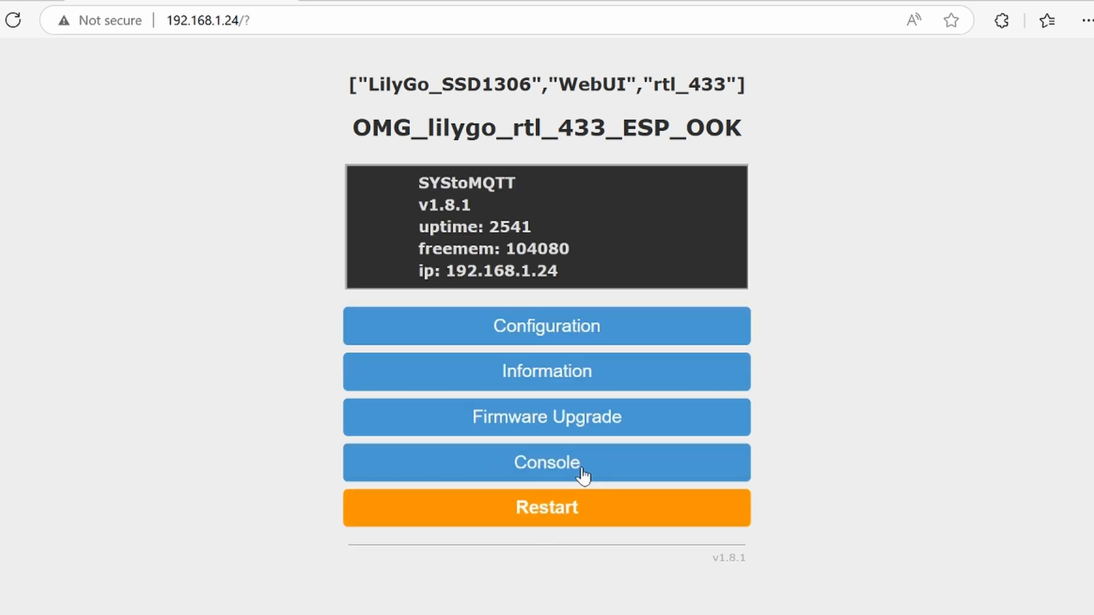
{"action": "left_click", "coordinate": [547, 462]}
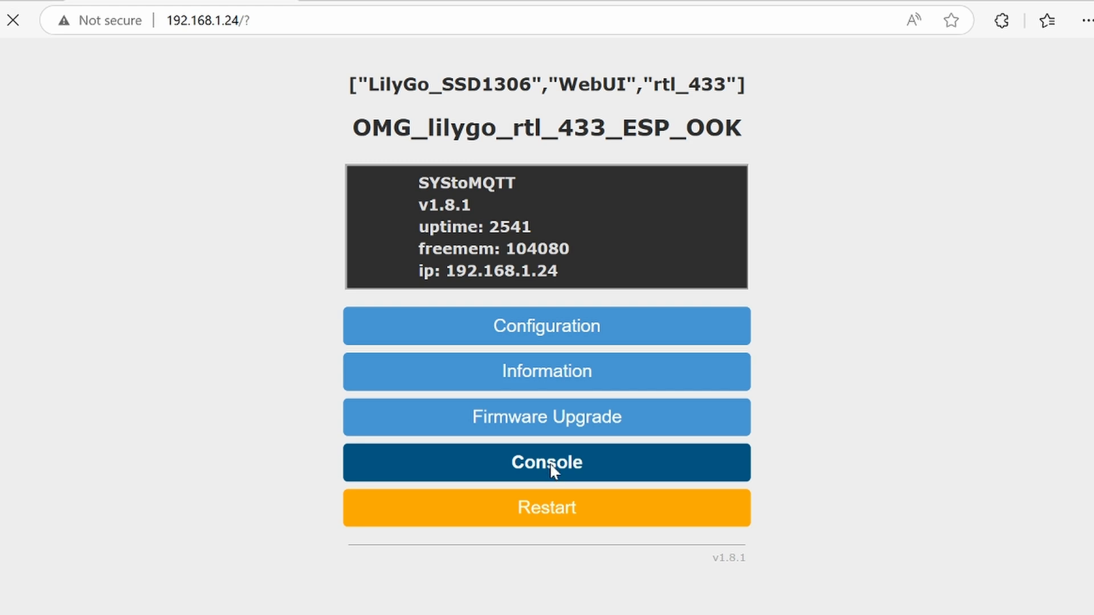
{"action": "left_click", "coordinate": [547, 463]}
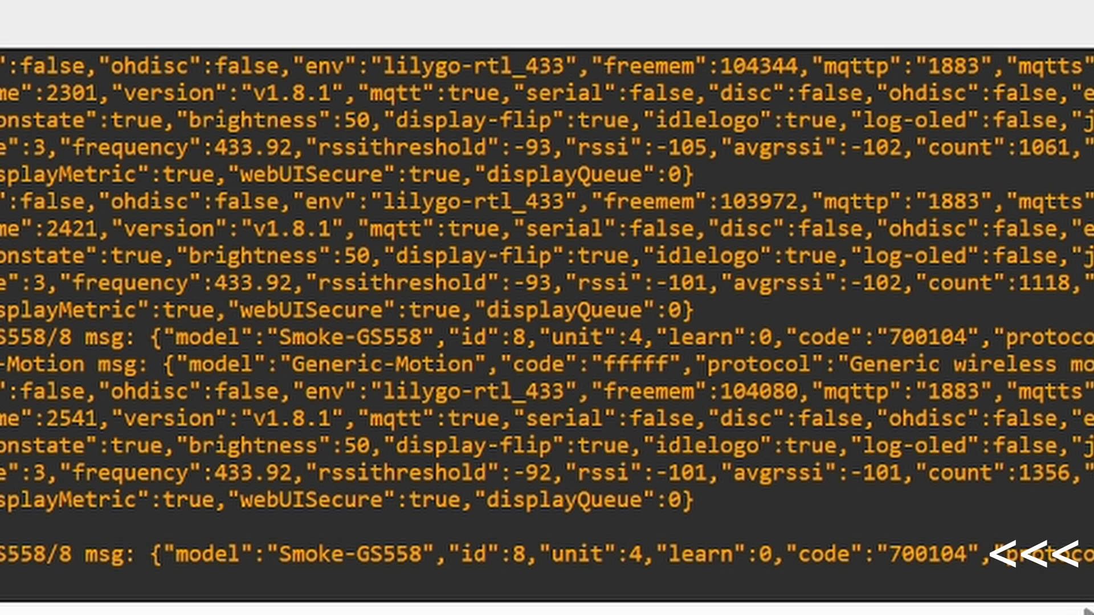
{"action": "double_click", "coordinate": [927, 554]}
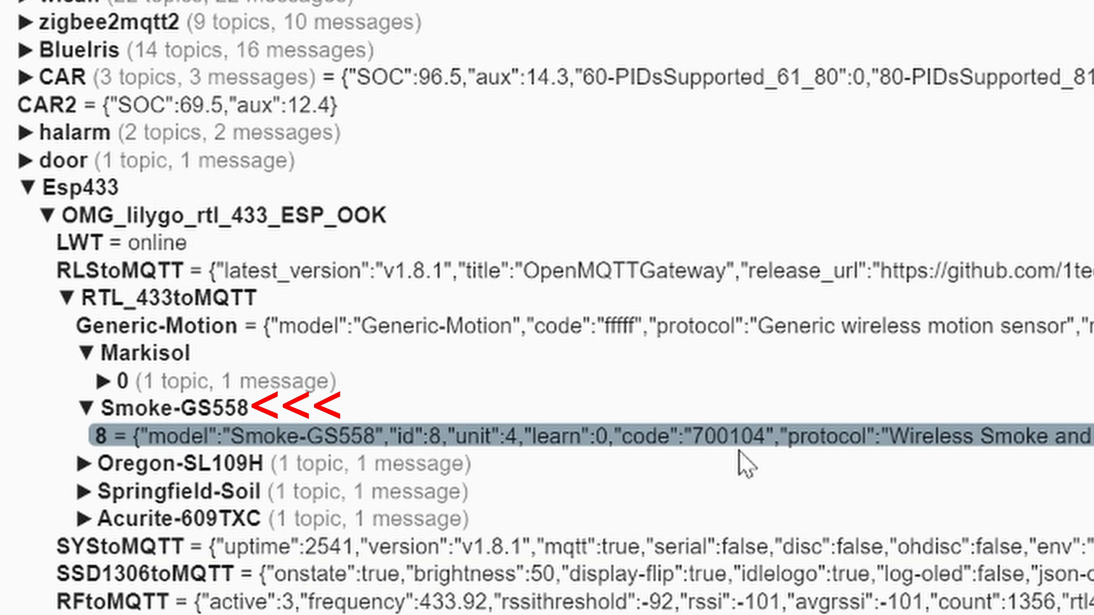
{"action": "mouse_move", "coordinate": [766, 487]}
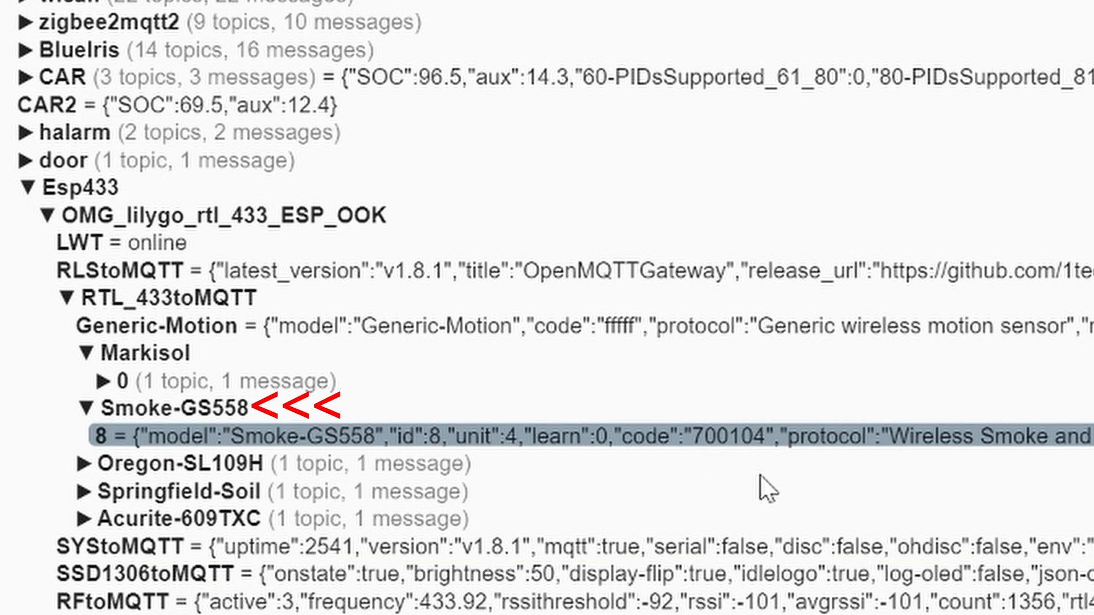